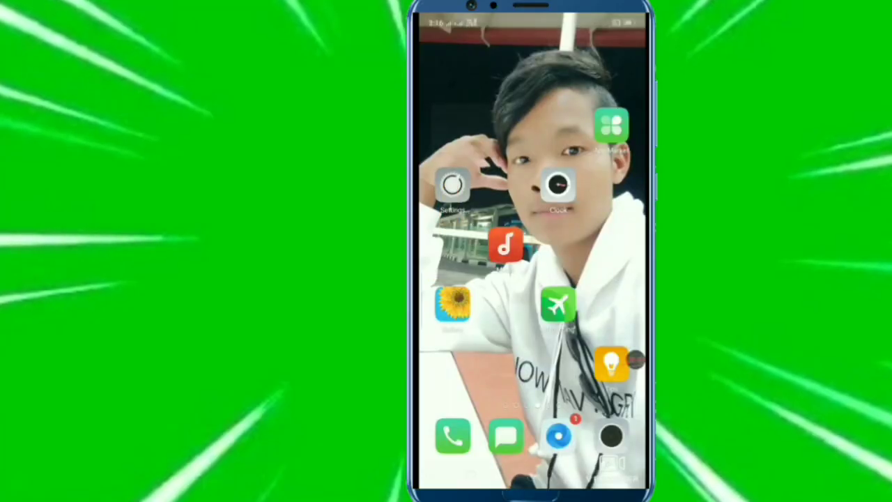
# Step: Go to the home screen page with the Designer Tools shortcut beside the clock widget
pyautogui.click(452, 186)
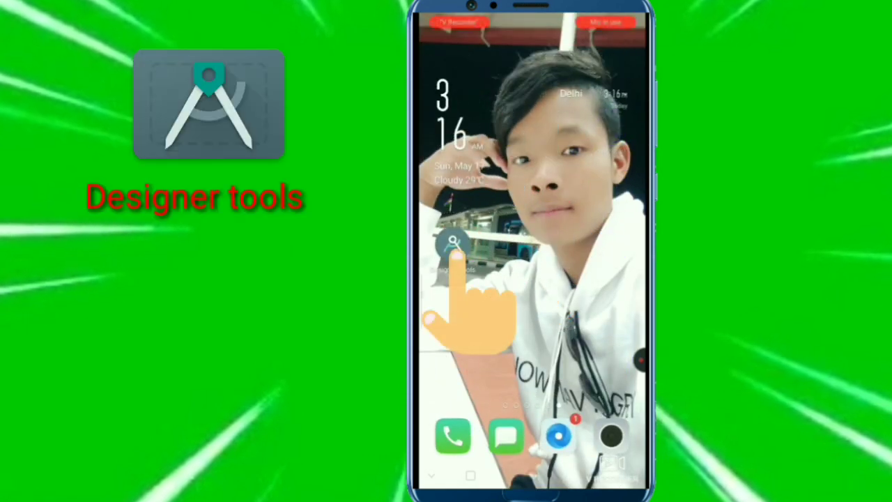
# Step: Open Designer Tools and scroll down to the Mockup overlay portrait thumbnail
pyautogui.click(446, 251)
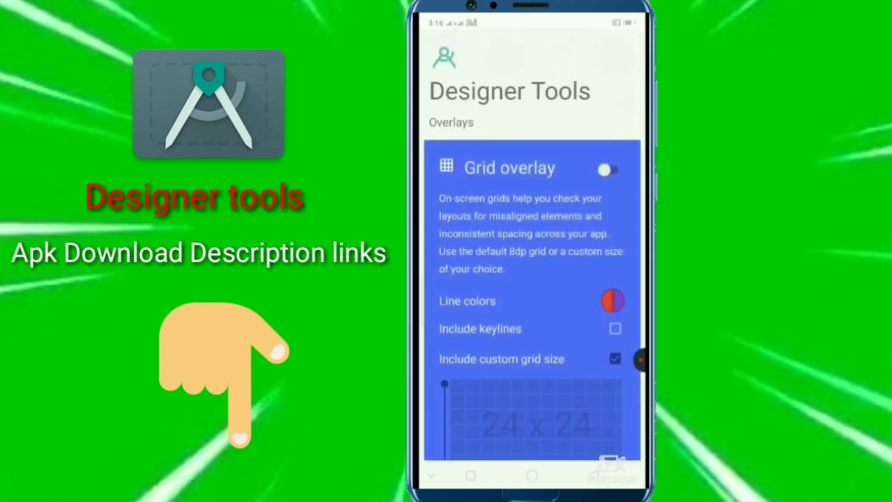
pyautogui.scroll(-3)
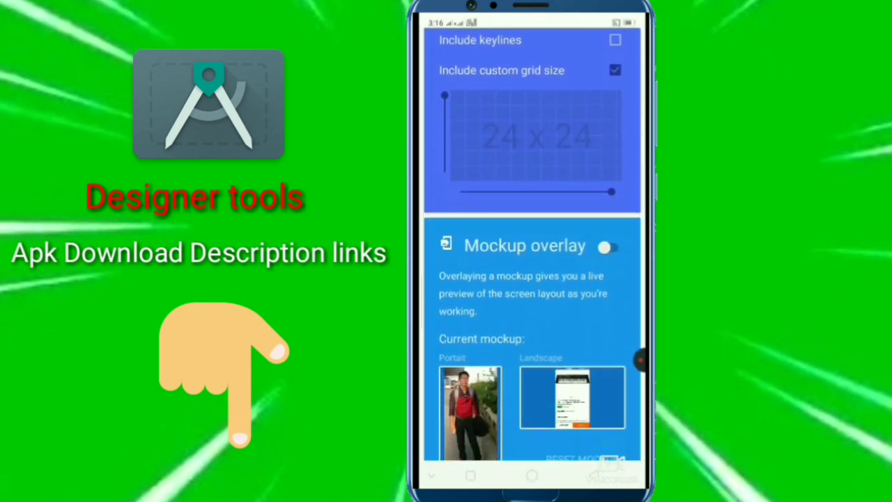
pyautogui.scroll(-3)
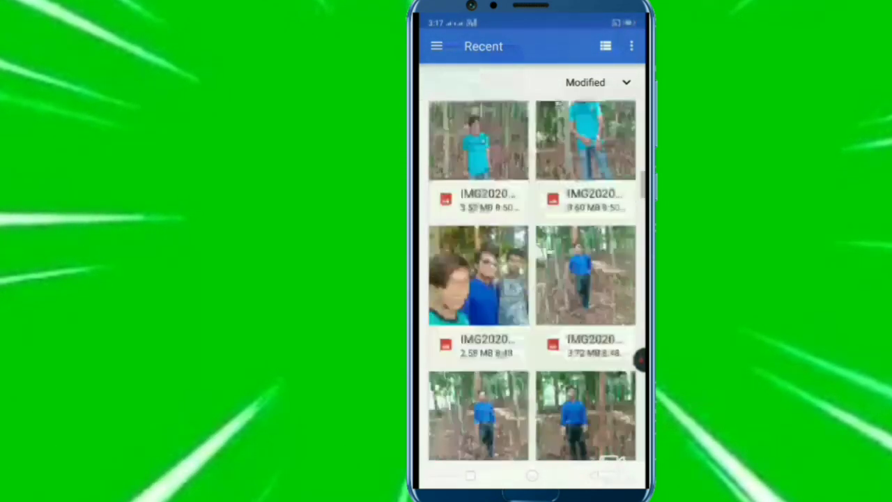
# Step: Scroll the Recent photos grid and return to the Mockup overlay card with the portrait mockup
pyautogui.scroll(-3)
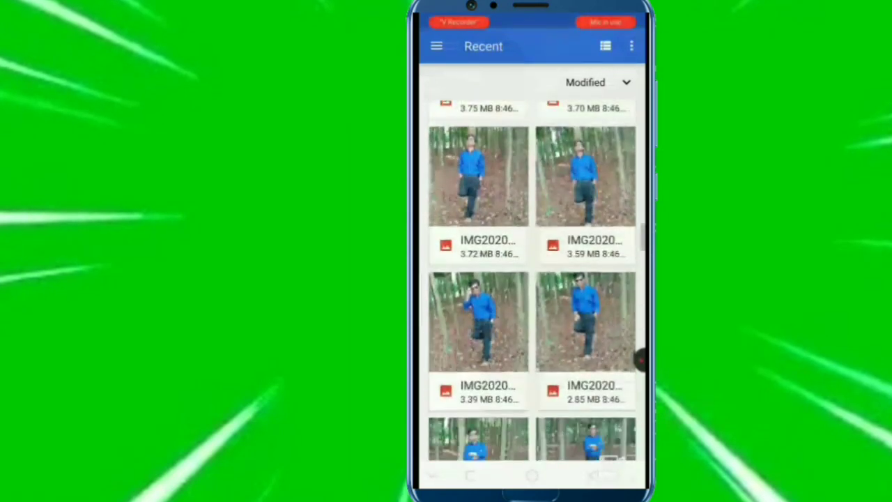
pyautogui.scroll(-3)
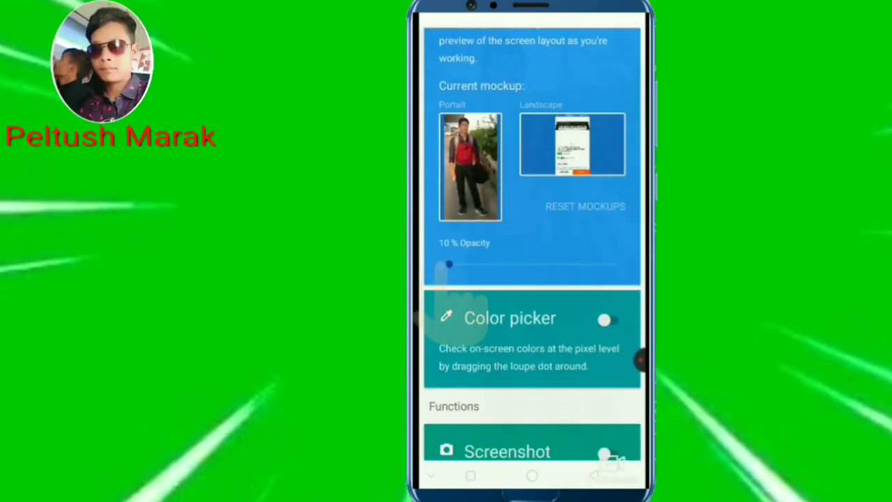
# Step: Raise the portrait mockup overlay opacity from 10% to about 90%
pyautogui.moveTo(449, 264); pyautogui.dragTo(495, 263)
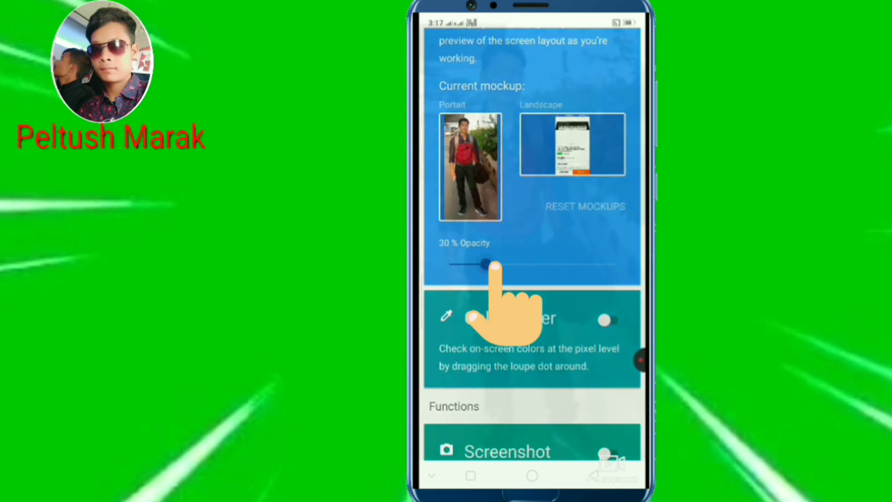
pyautogui.moveTo(491, 263); pyautogui.dragTo(597, 263)
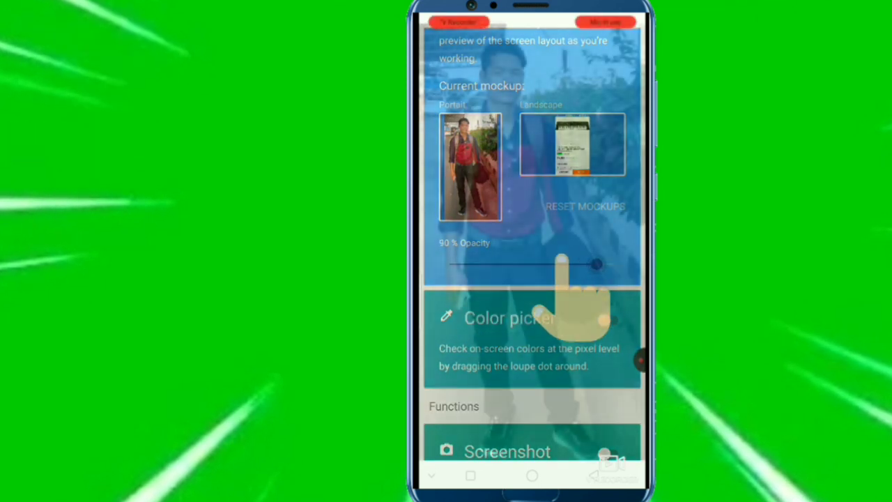
pyautogui.moveTo(596, 264); pyautogui.dragTo(617, 263)
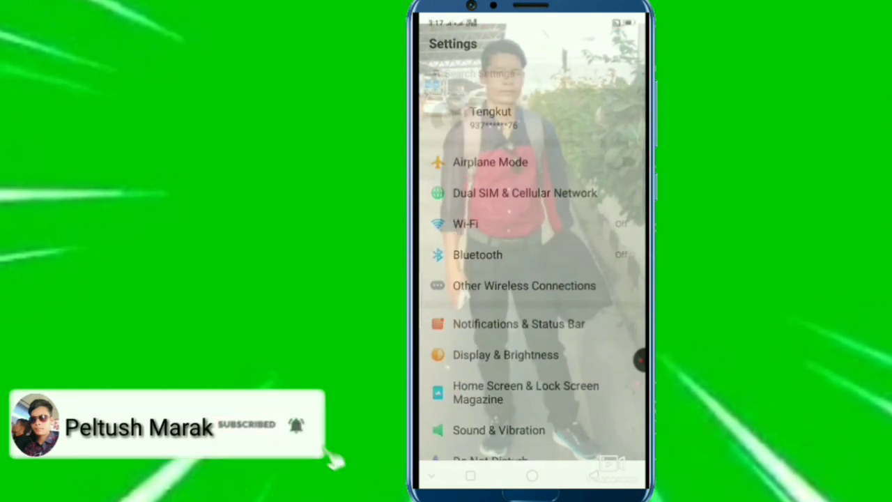
pyautogui.scroll(-3)
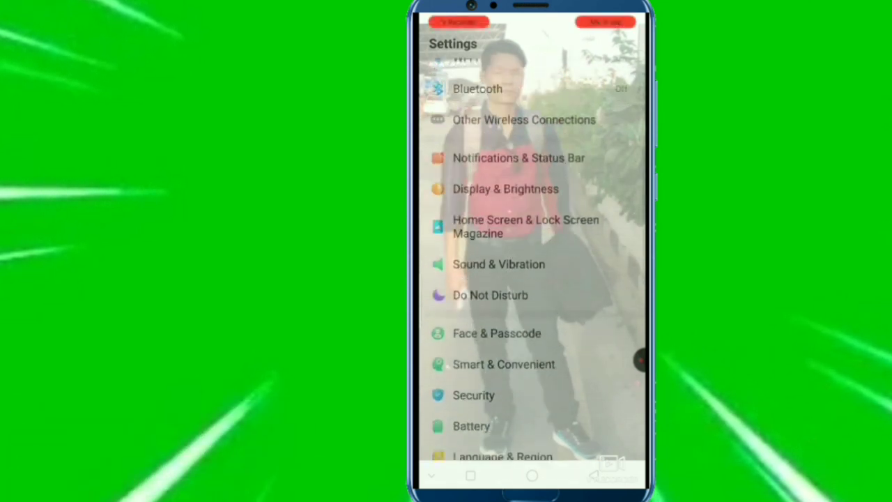
pyautogui.scroll(-3)
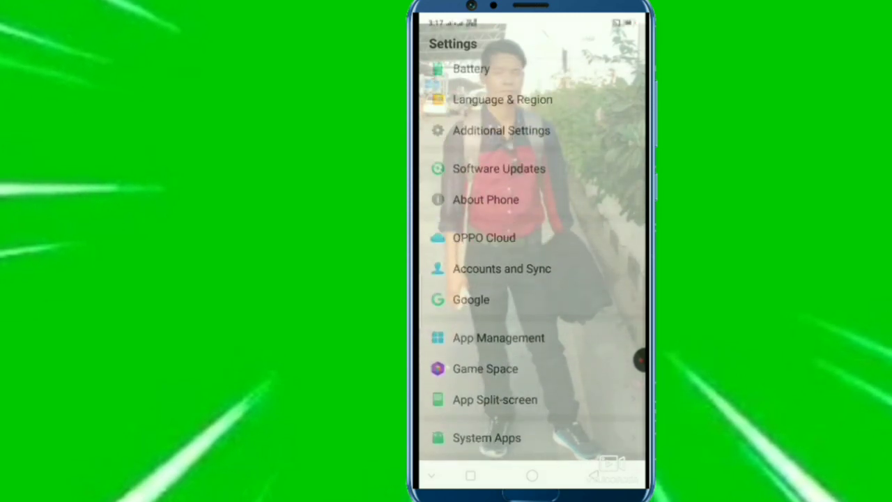
pyautogui.scroll(-3)
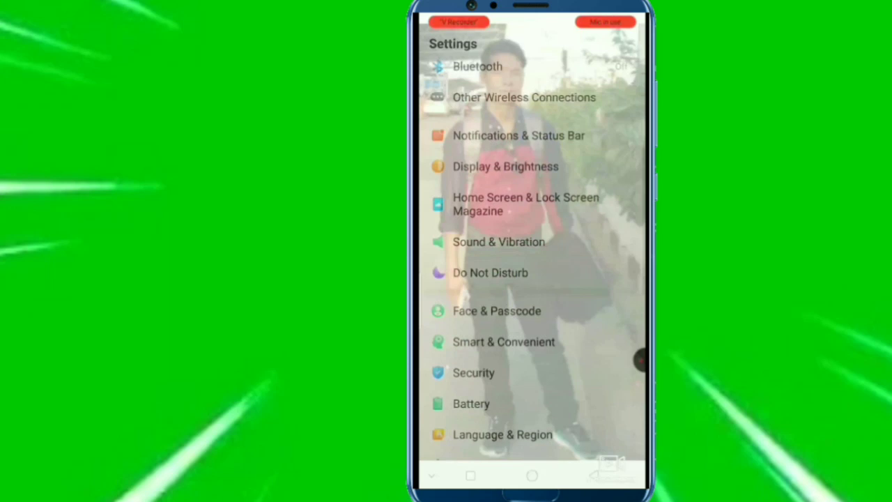
pyautogui.scroll(-3)
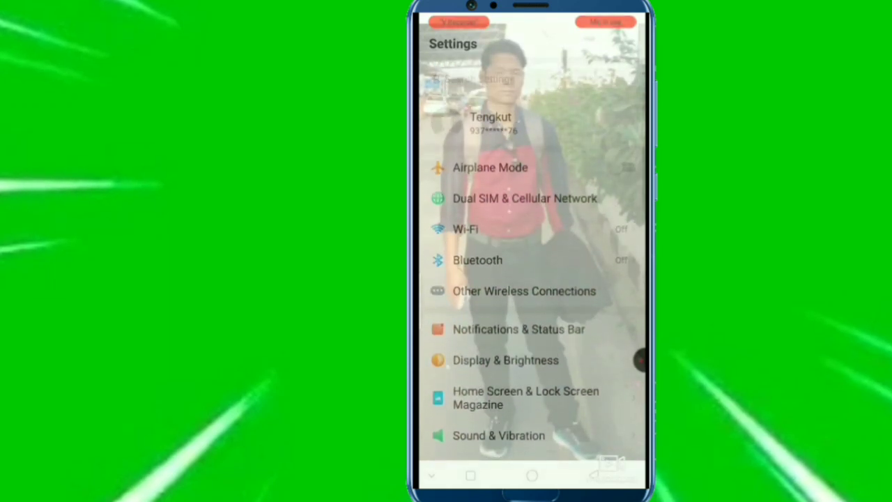